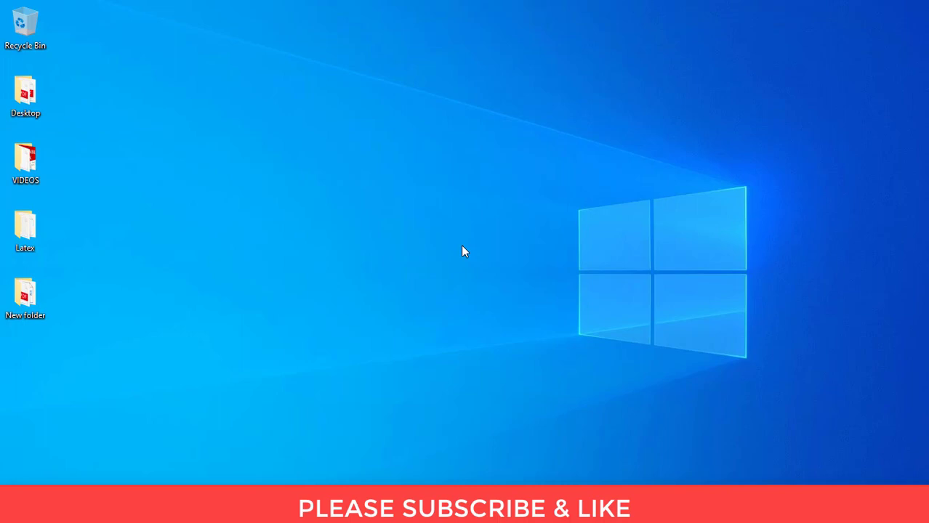
mouse_move(456, 398)
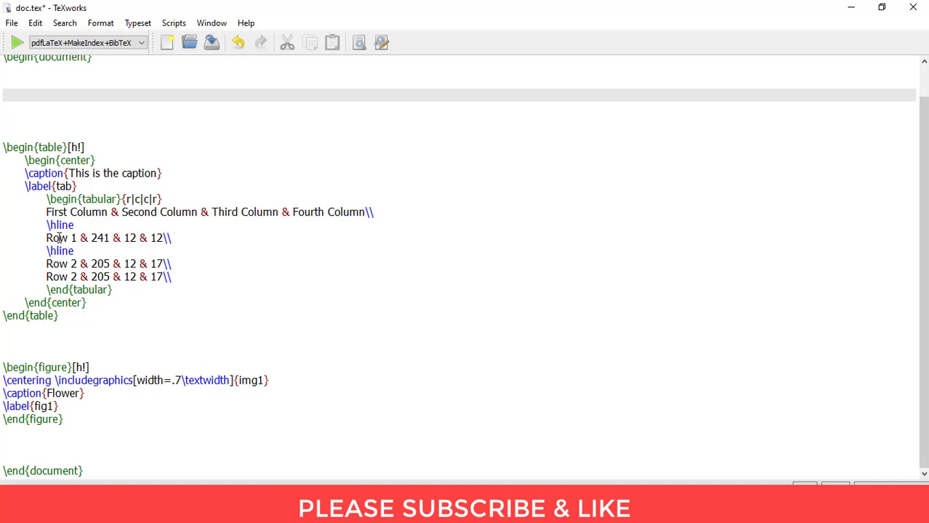
double_click(49, 186)
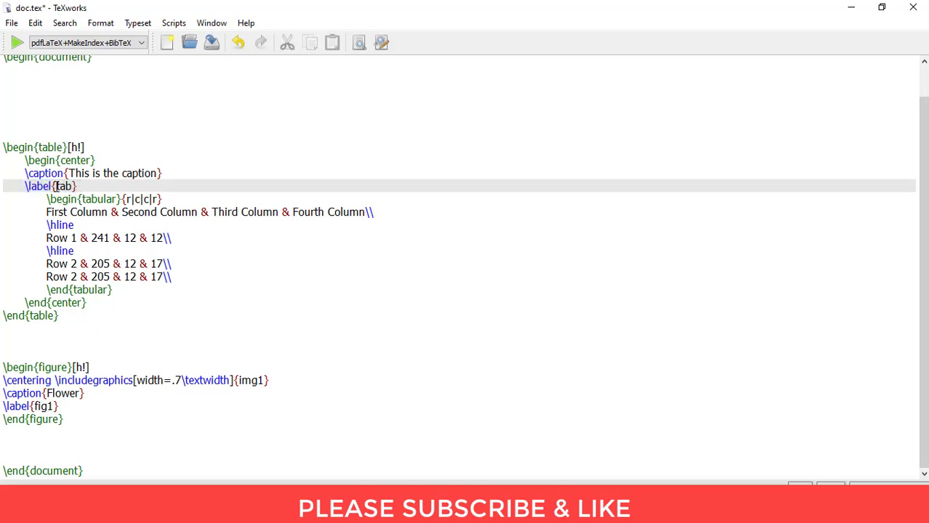
double_click(64, 186)
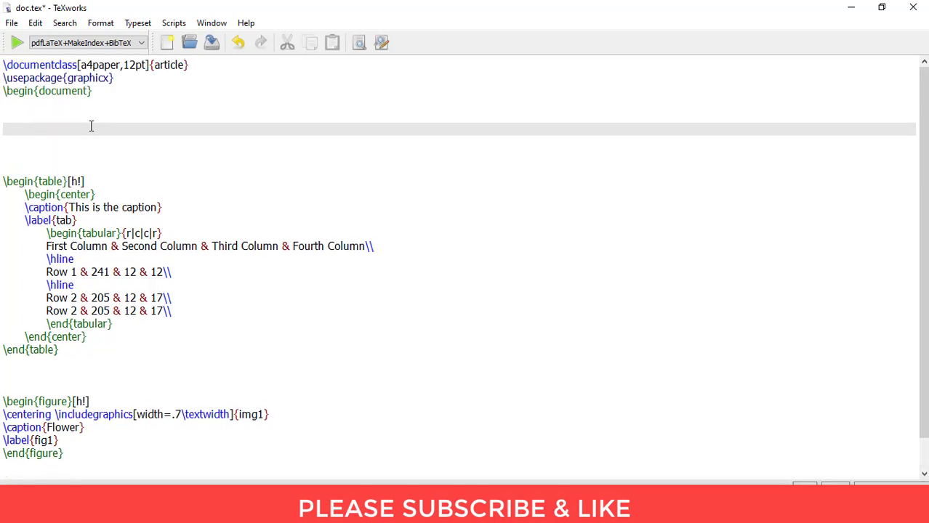
Write the sentence "This is my reference to Table \ref{tab}." after \begin{document}
type("This is my reference to Table")
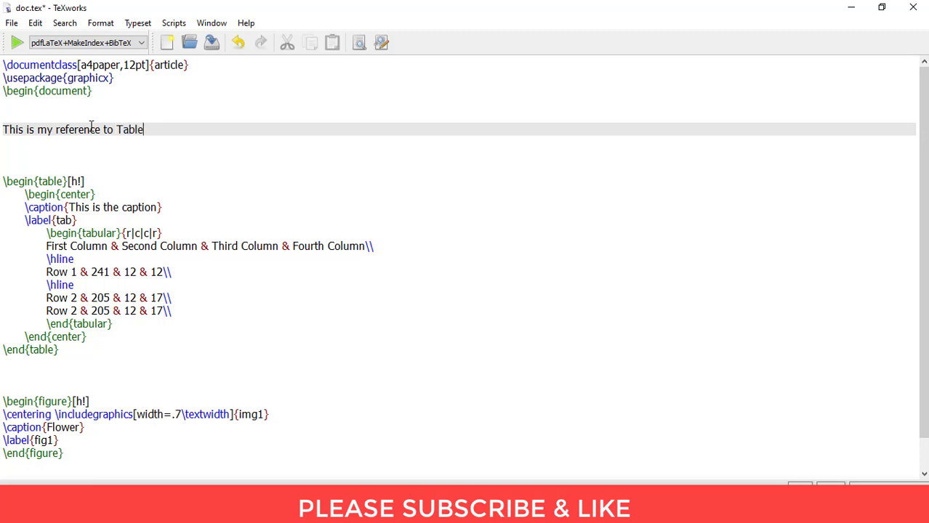
type("\\")
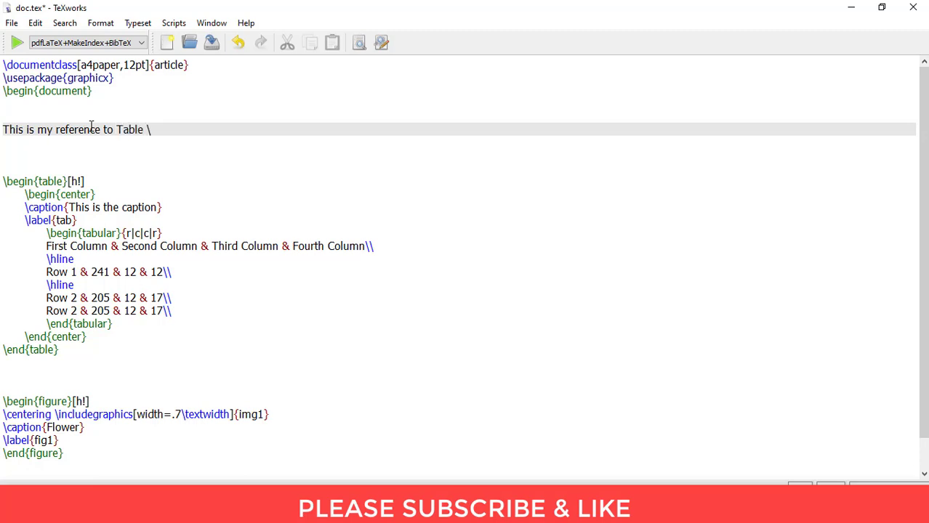
type("ef")
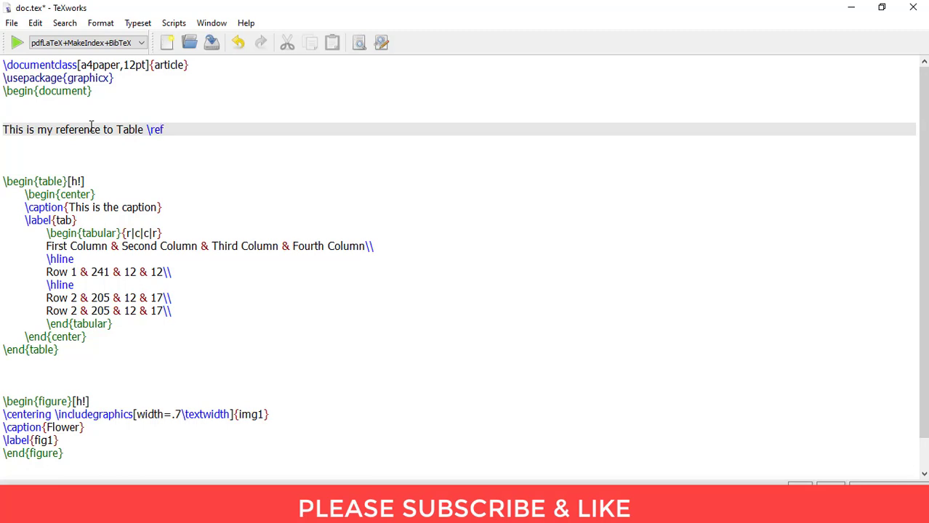
type("{")
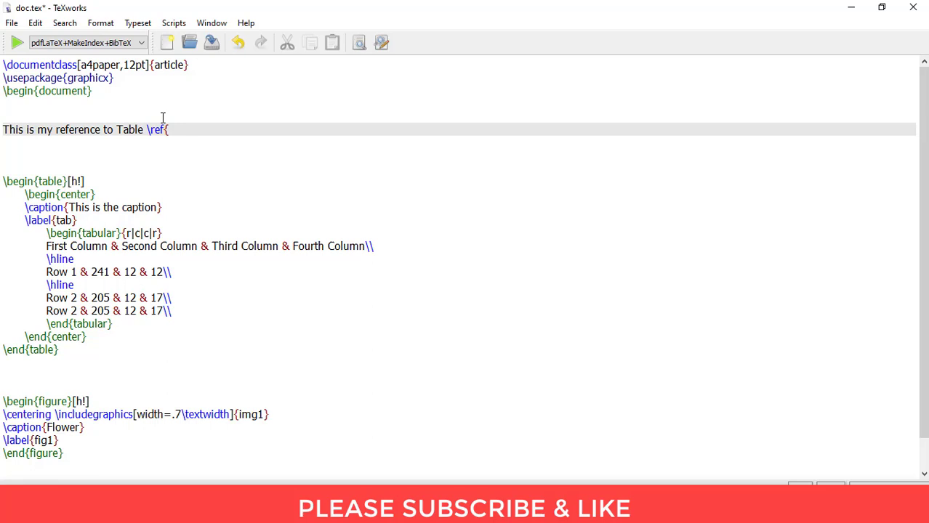
type("tab}.")
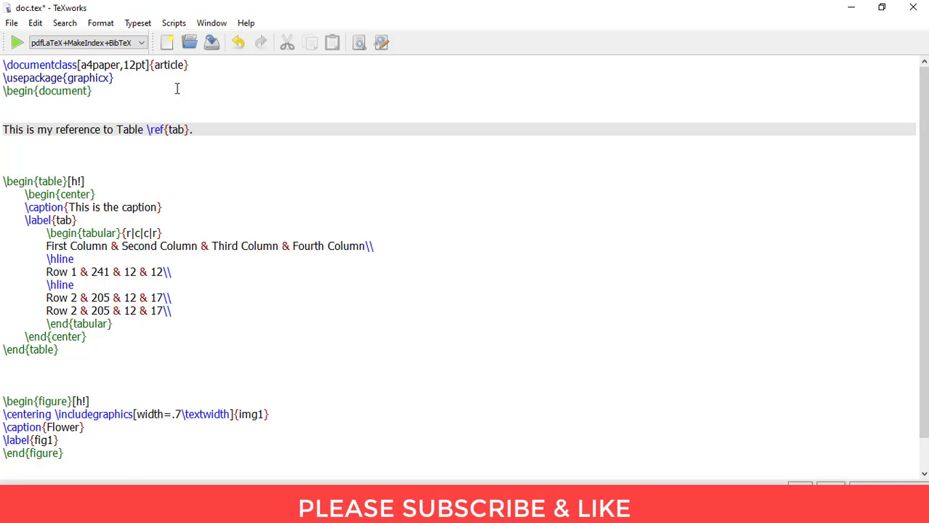
mouse_move(16, 55)
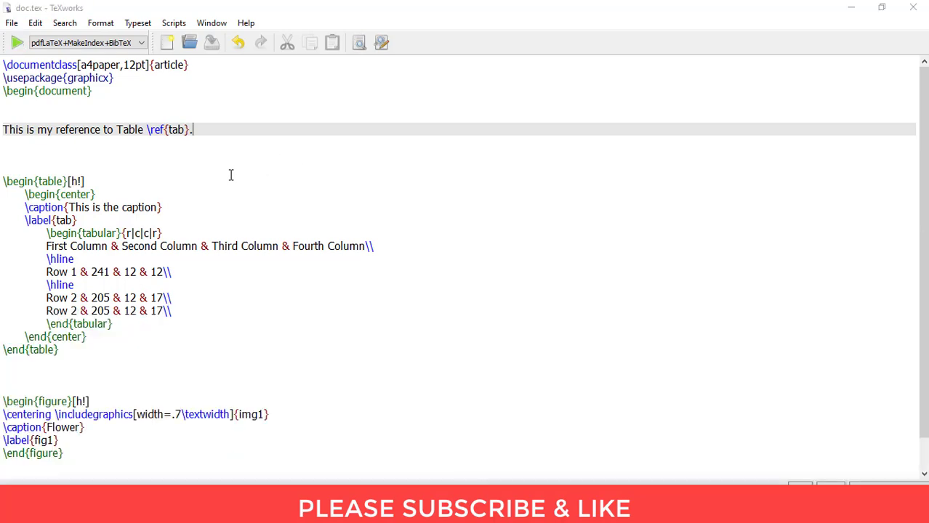
Typeset with pdfLaTeX so the PDF reads "This is my reference to Table 1."
left_click(21, 41)
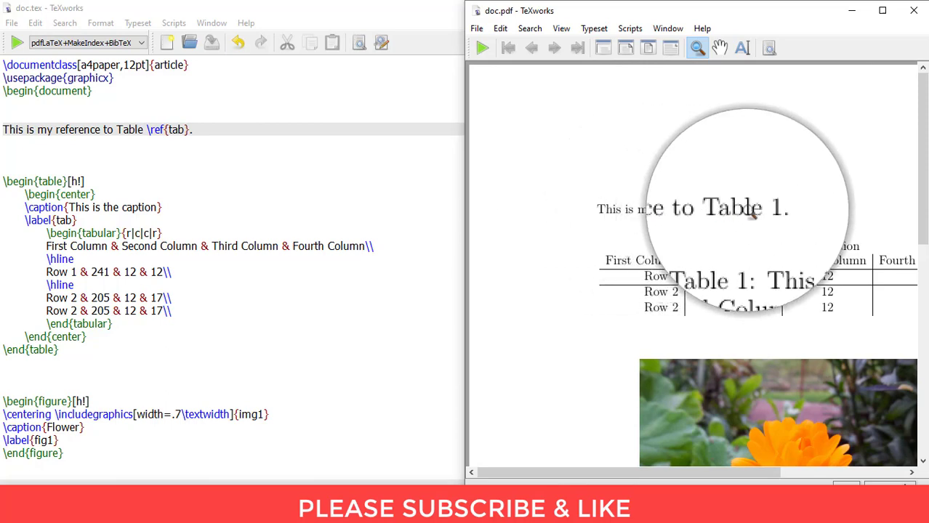
scroll("down", 3)
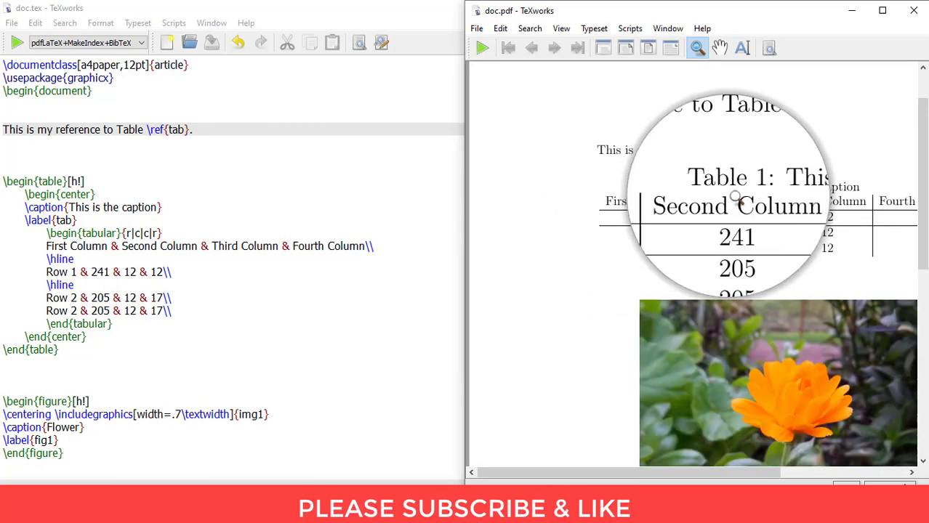
mouse_move(852, 12)
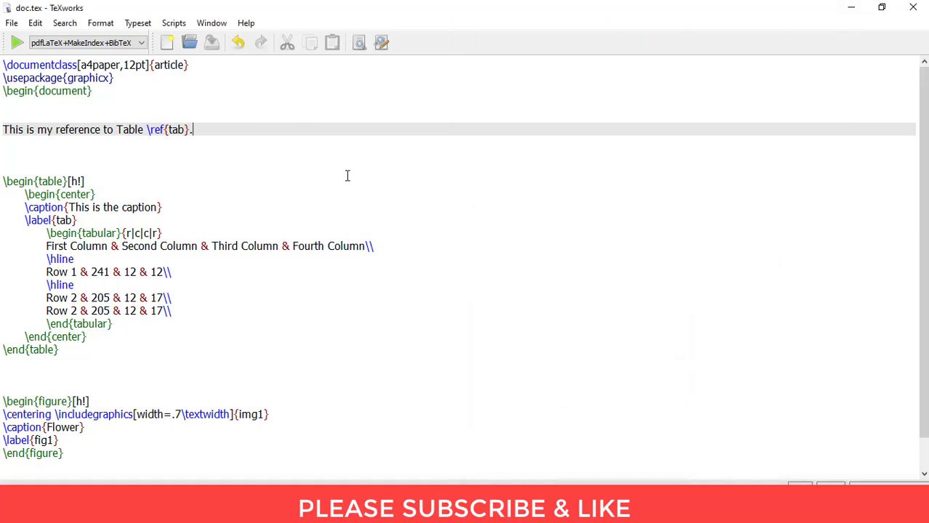
Duplicate the table with \label{aaa}, add a sentence citing \ref{aaa}, and typeset
left_click_drag(3, 181, 60, 349)
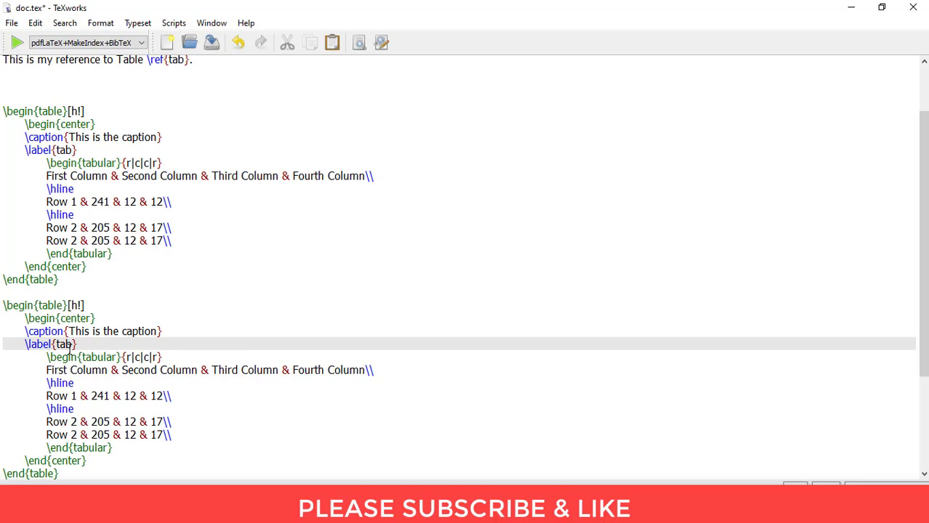
type("a")
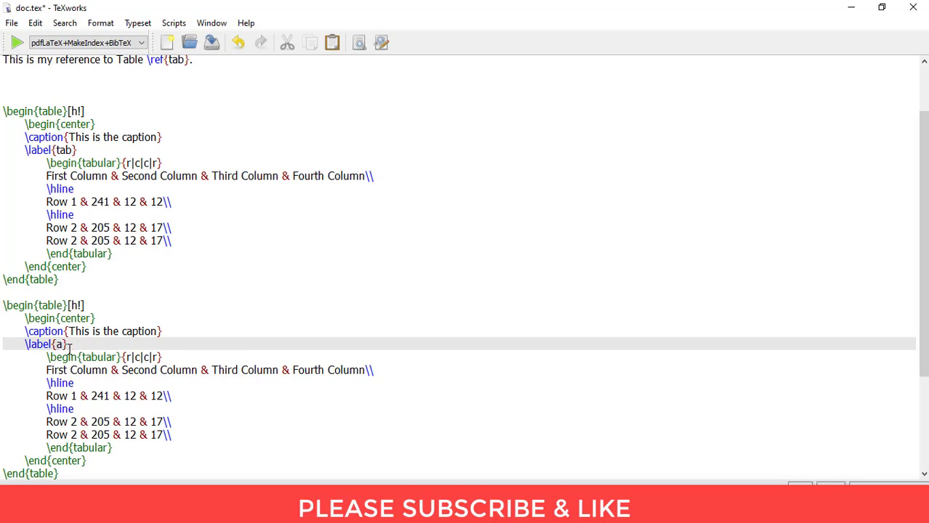
type("aa")
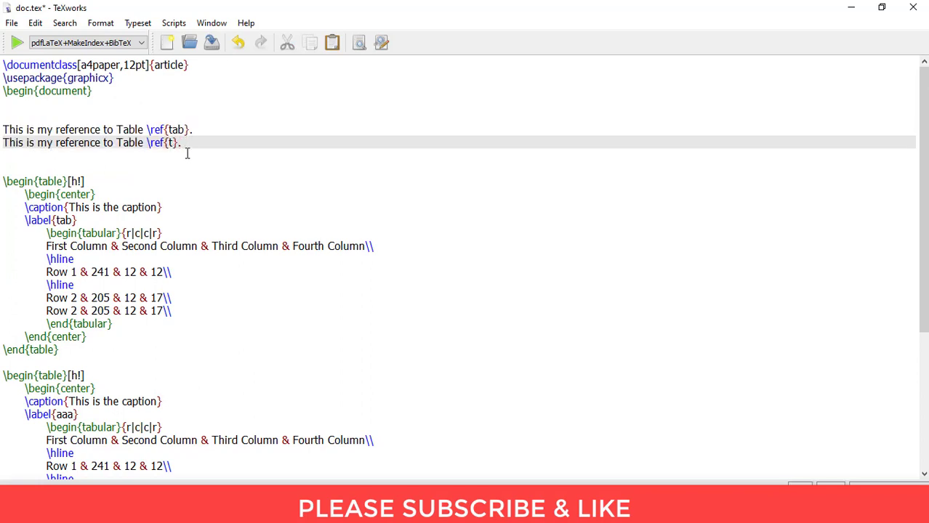
type("aaa")
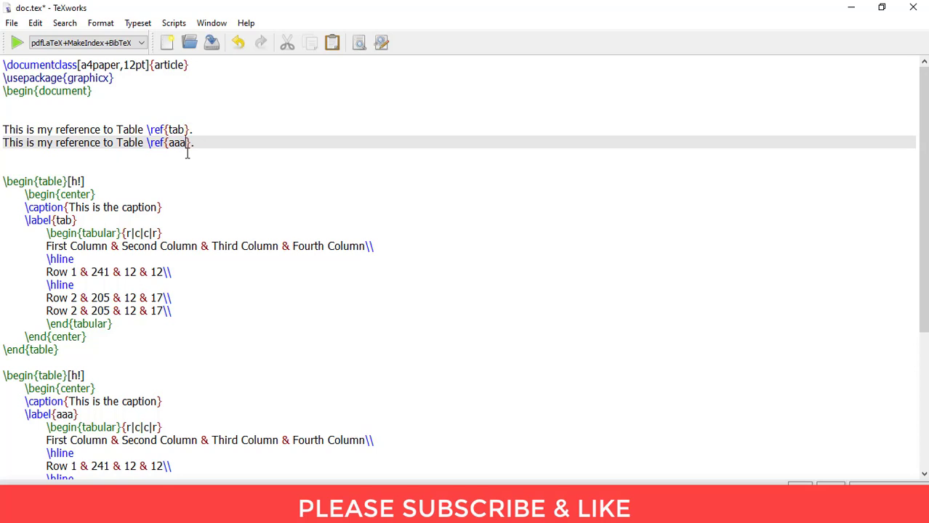
left_click(17, 42)
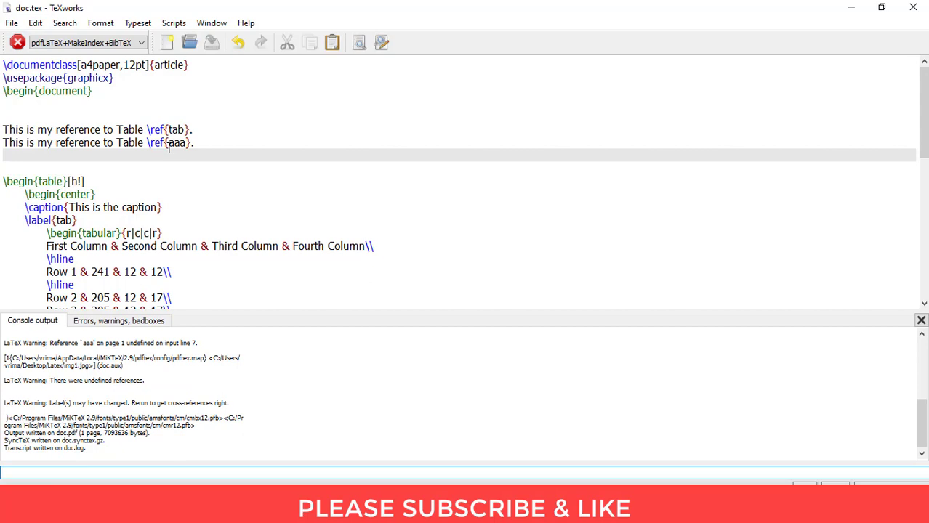
Typeset again so the second table is captioned Table 2 and its reference resolves
left_click(17, 39)
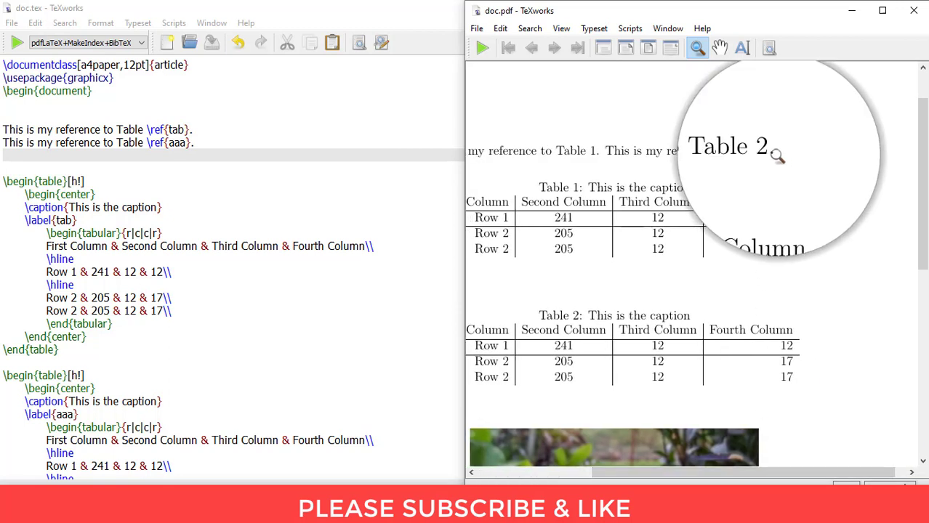
mouse_move(744, 339)
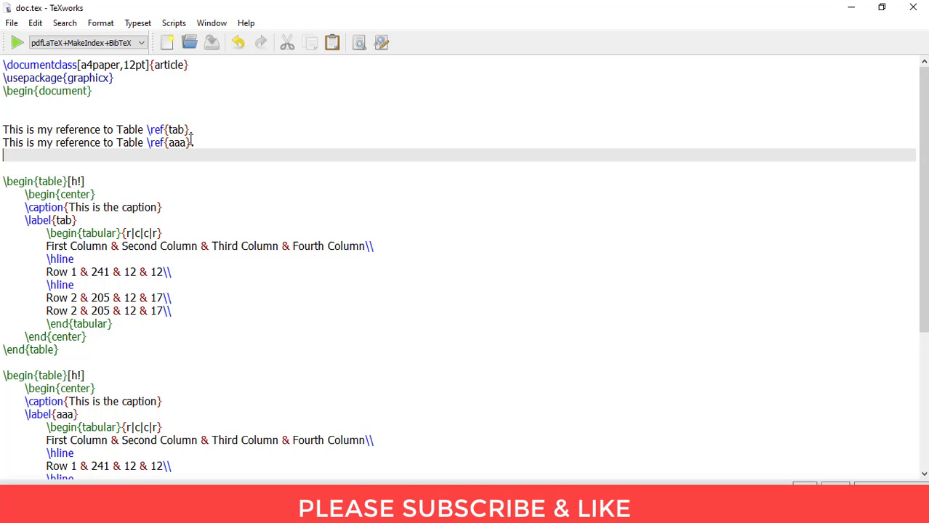
Add a third sentence reading "This is my reference to Figure \ref{fig1}."
left_click(195, 142)
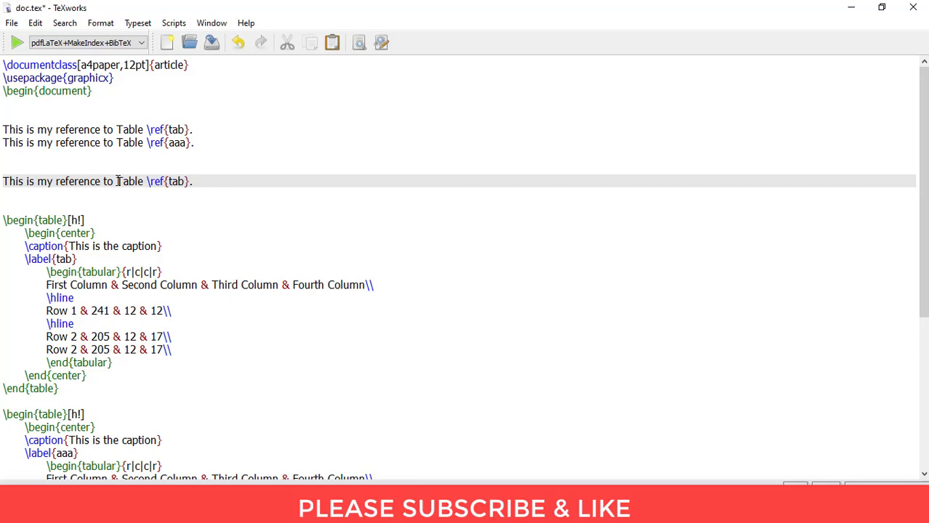
double_click(131, 180)
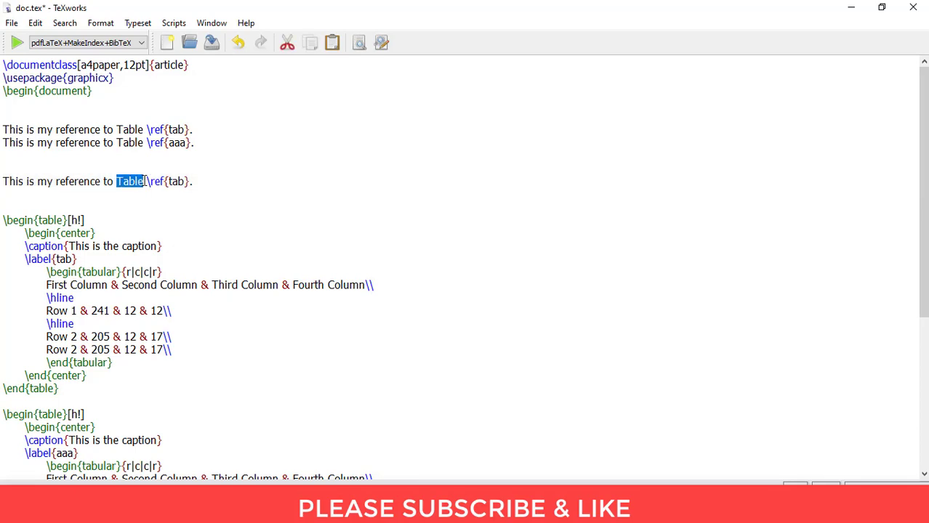
type("Figur")
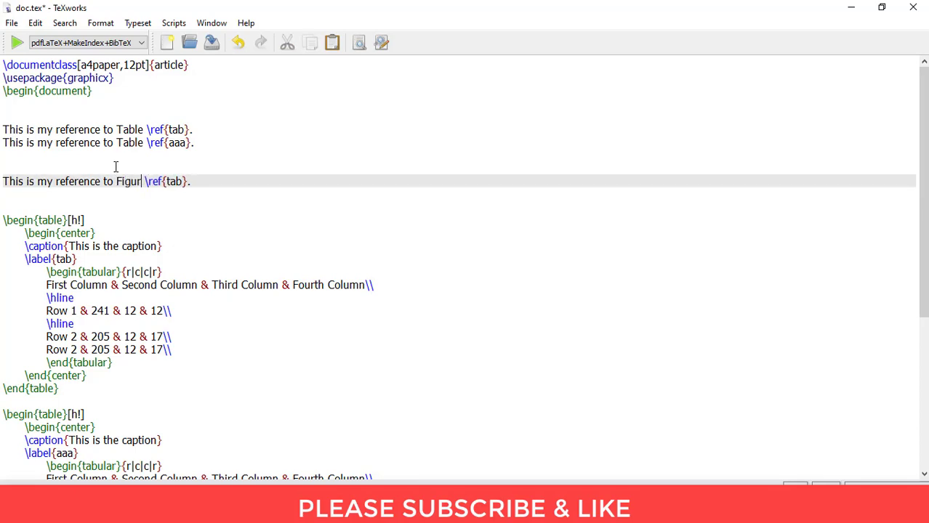
scroll("down", 3)
type("e")
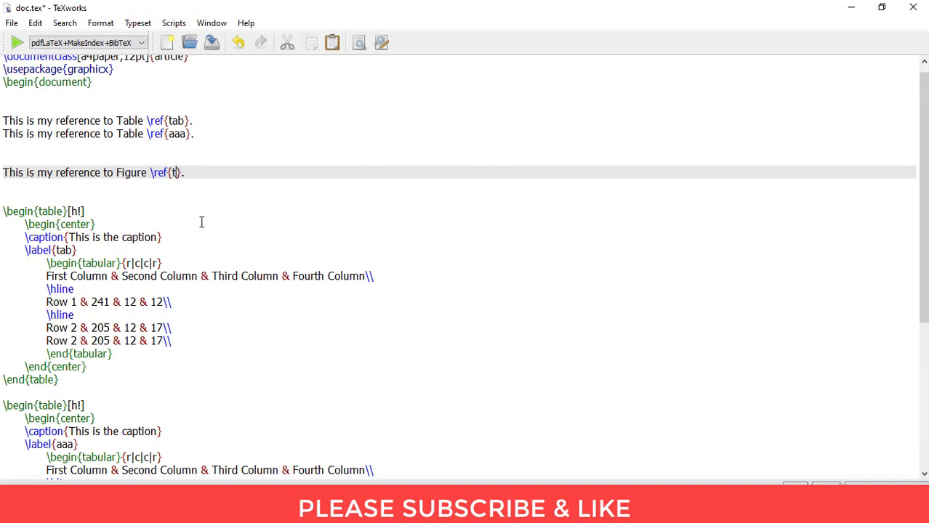
type("ig1")
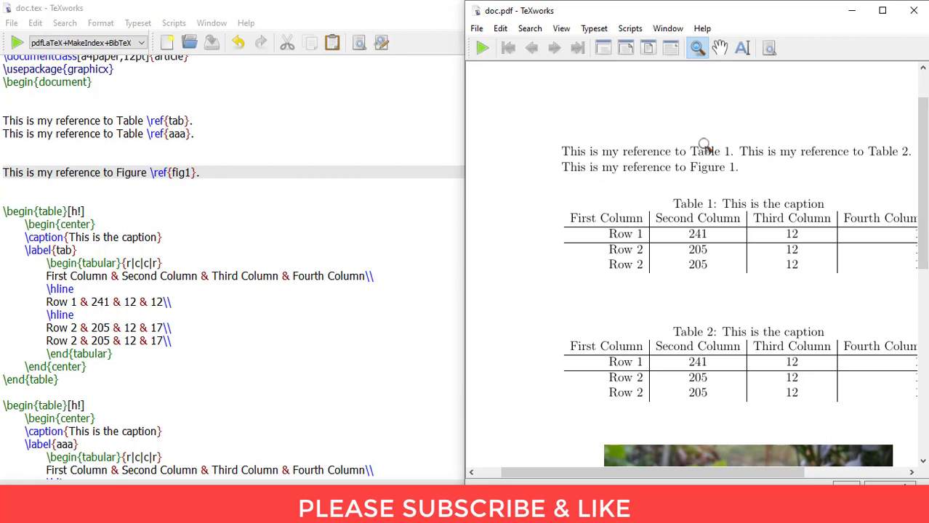
Magnify the PDF sentences showing Table 1, Table 2 and Figure 1 resolved
left_click(707, 152)
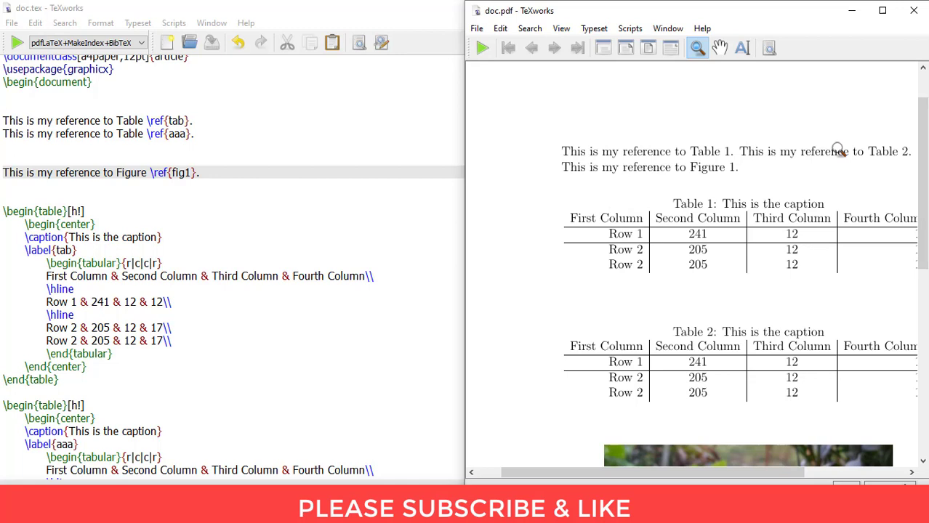
mouse_move(750, 202)
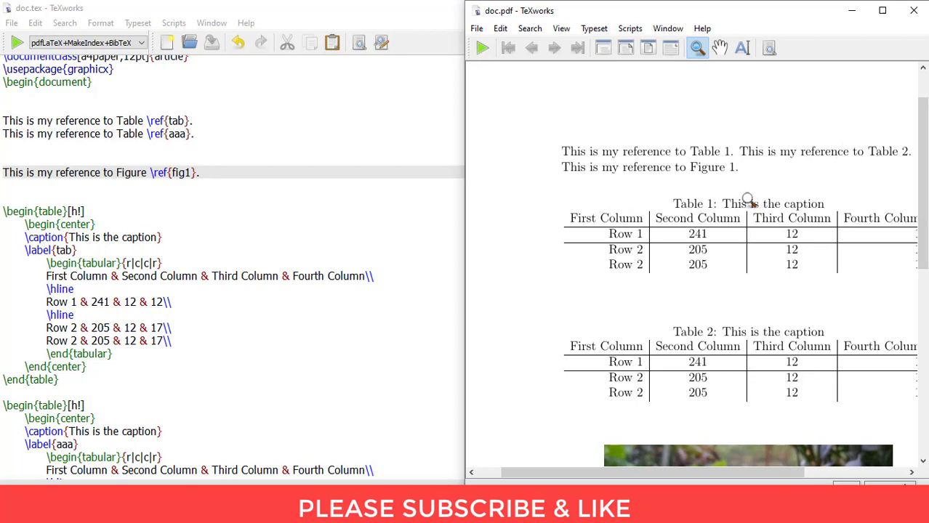
mouse_move(719, 177)
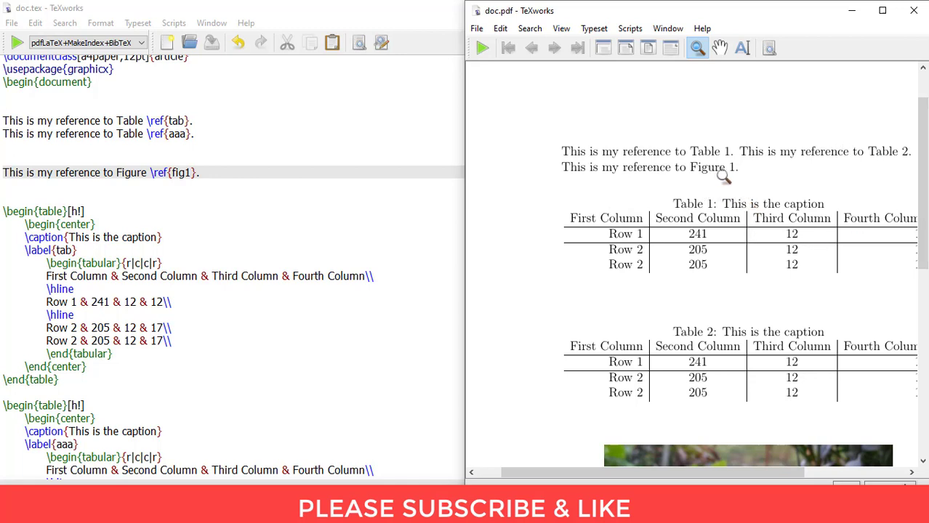
mouse_move(762, 186)
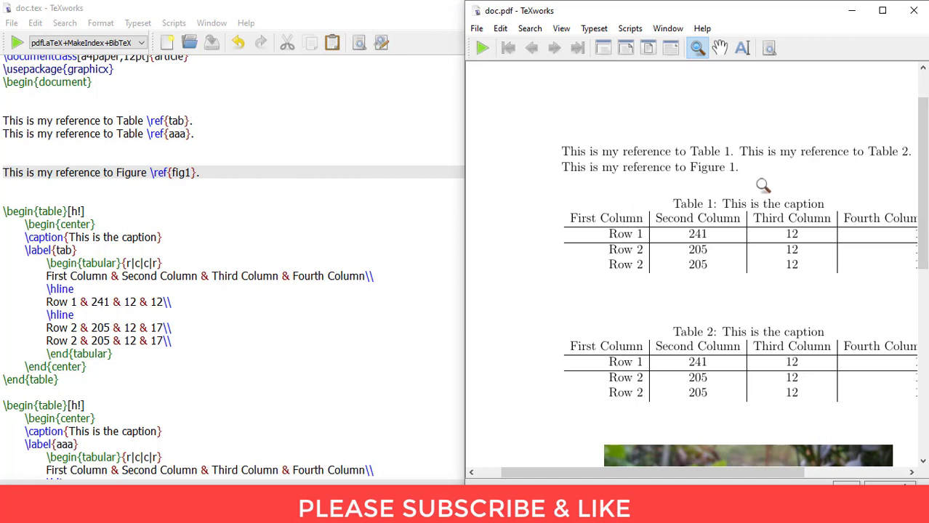
mouse_move(847, 195)
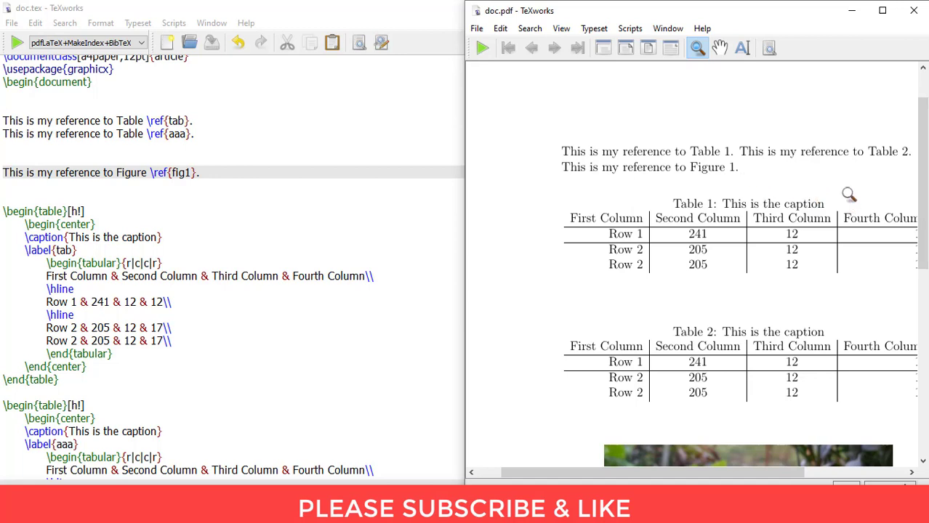
mouse_move(852, 16)
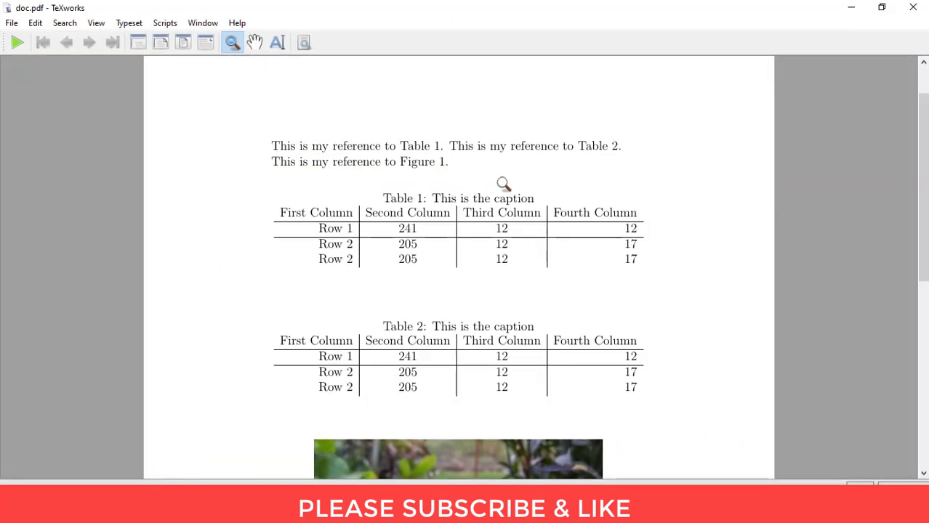
mouse_move(508, 188)
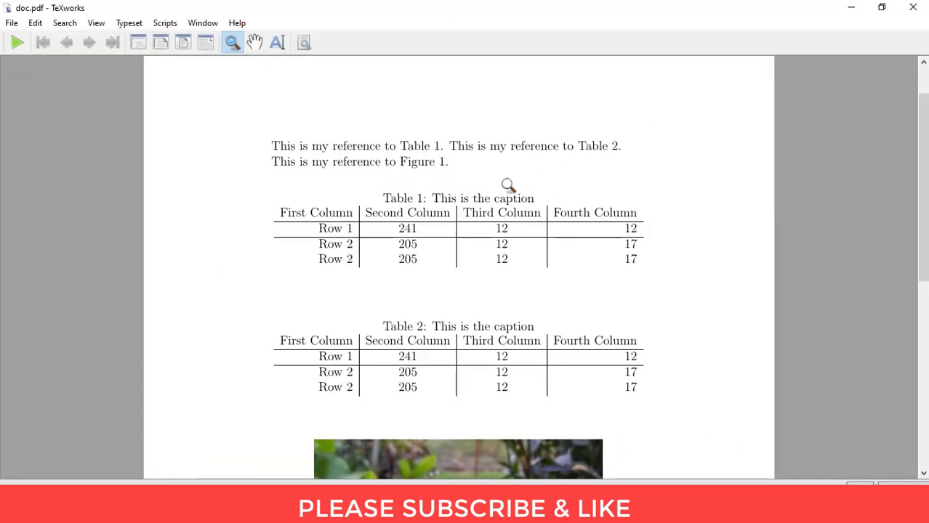